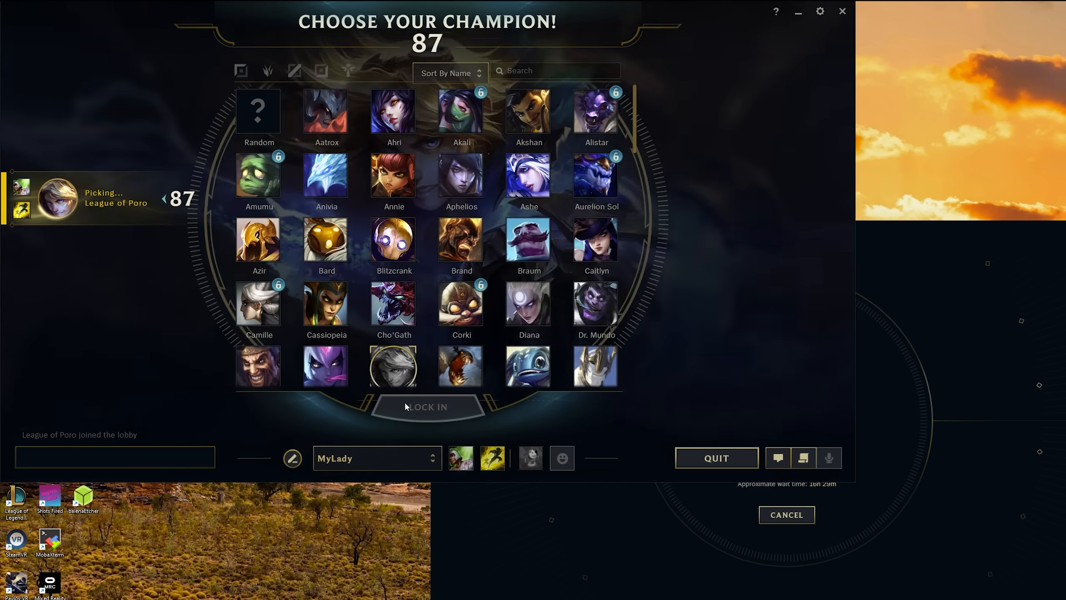
Append --allow-multiple-clients to the end of the LoL shortcut's Target path
{"action": "left_click", "coordinate": [426, 406]}
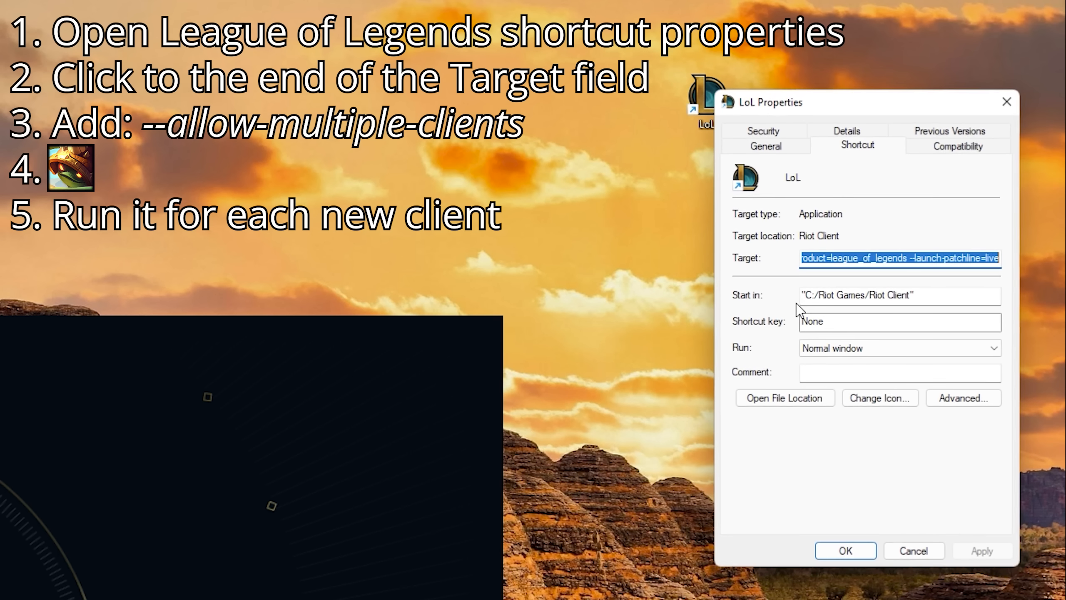
{"action": "left_click", "coordinate": [970, 258]}
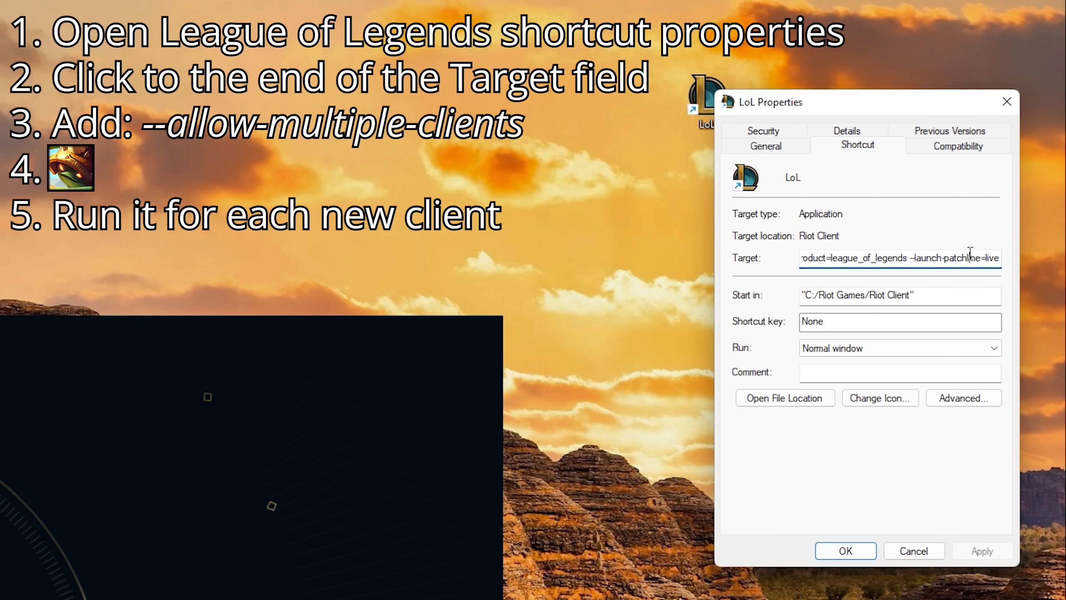
{"action": "type", "text": "--allow-multiple-clients"}
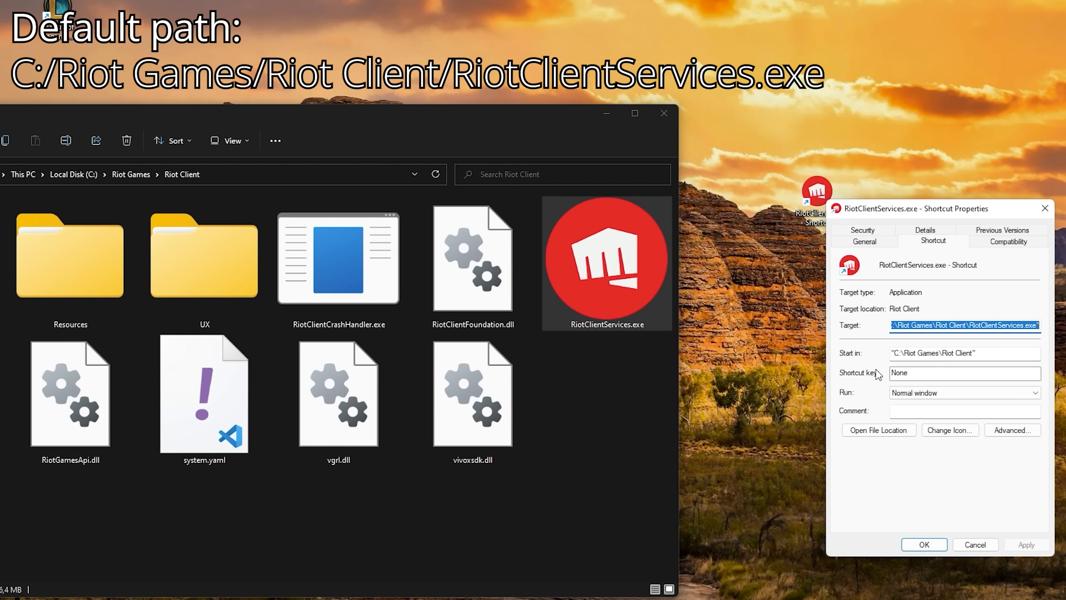
Confirm the RiotClientServices.exe shortcut Target ending in --allow-multiple-clients with OK
{"action": "left_click", "coordinate": [963, 332]}
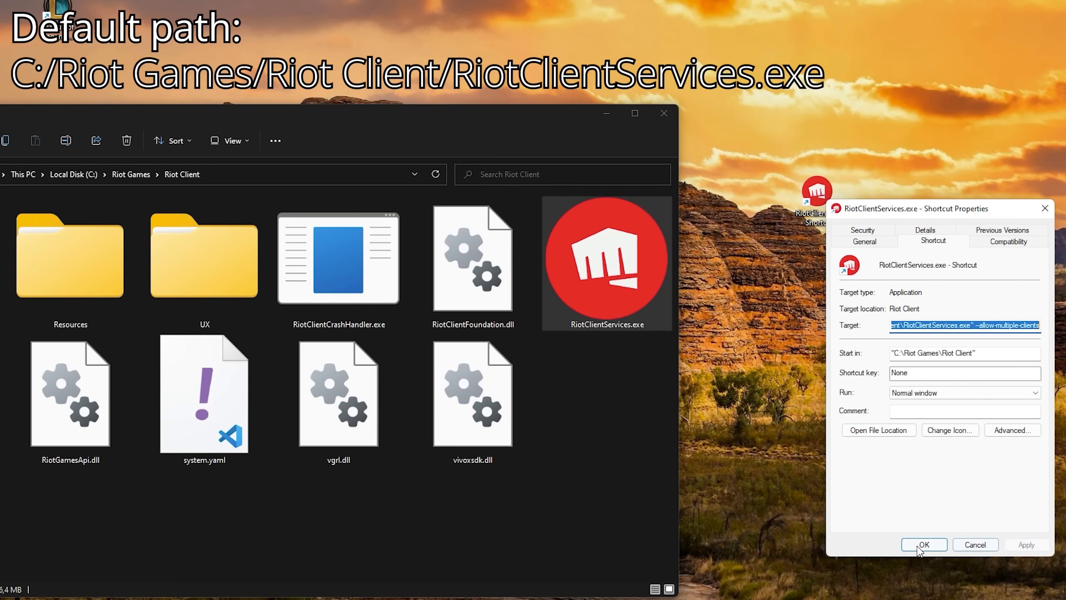
{"action": "left_click", "coordinate": [924, 545]}
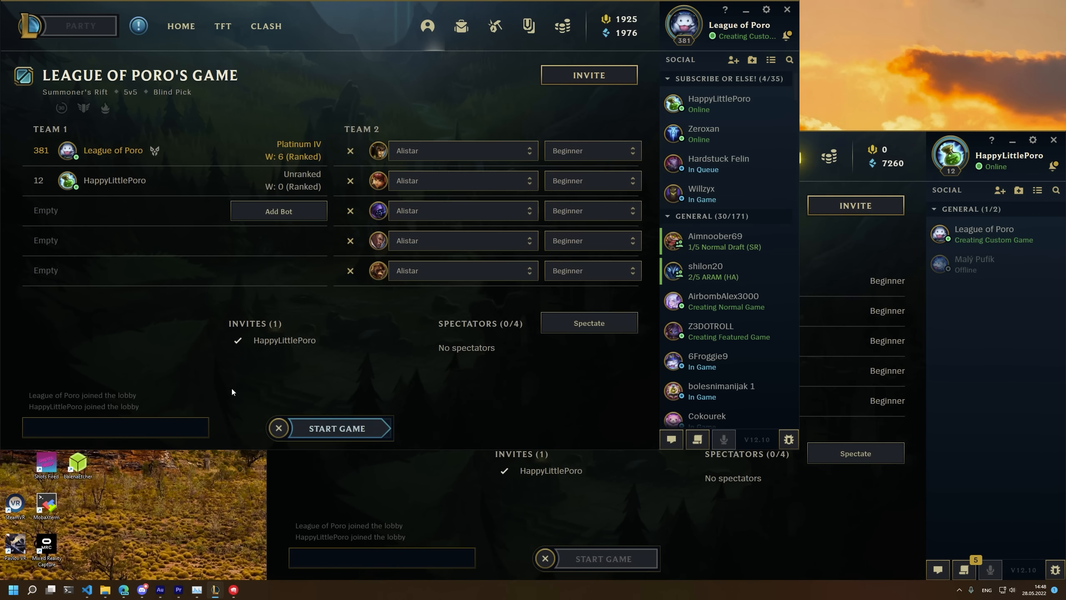
Start the custom game so both clients enter champion select together
{"action": "left_click", "coordinate": [336, 429]}
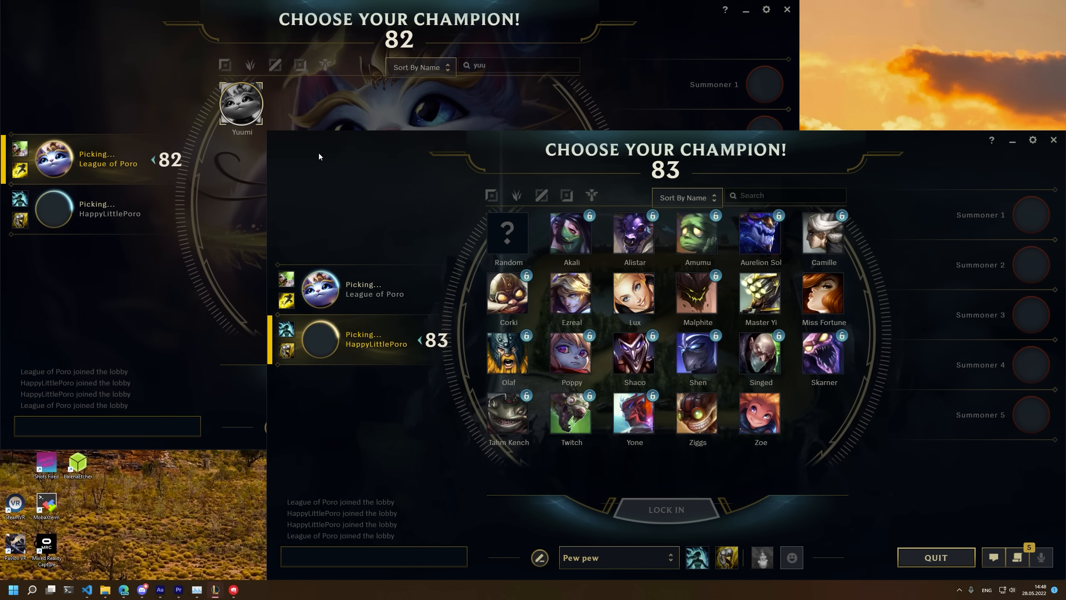